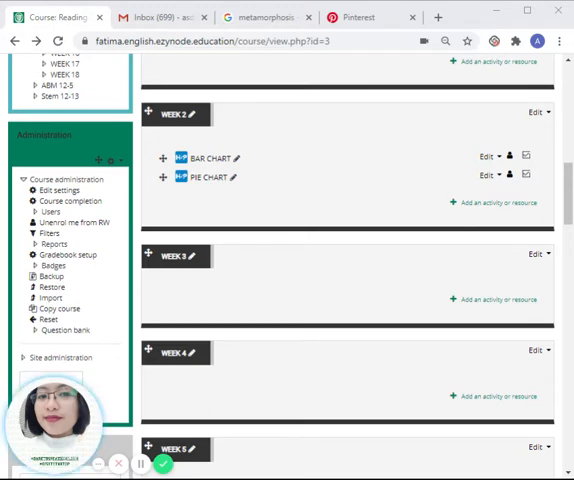
pyautogui.moveTo(492, 210)
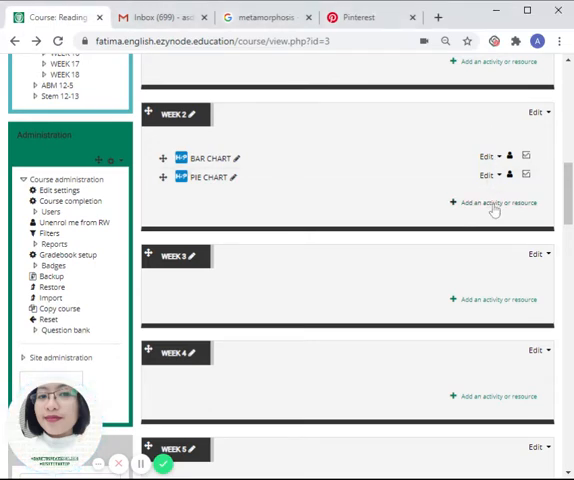
# Add an H5P activity to Week 2 and reach the content bank link on its form.
pyautogui.click(492, 204)
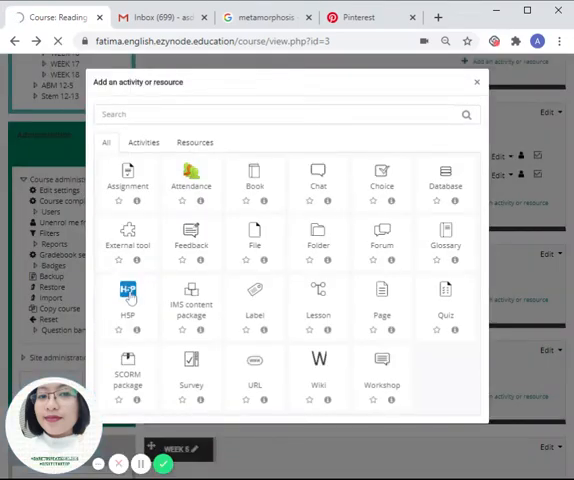
pyautogui.click(128, 300)
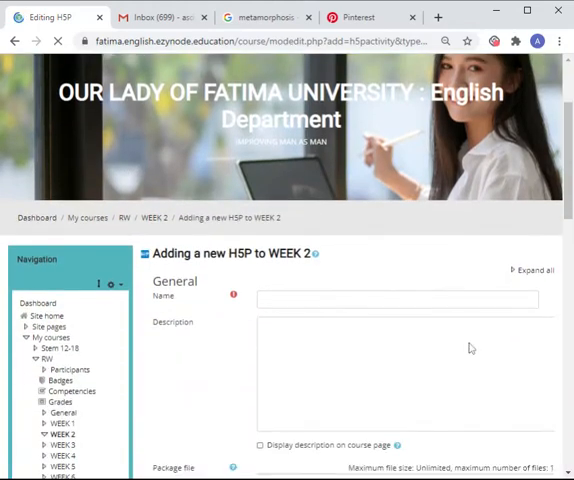
pyautogui.scroll(-3)
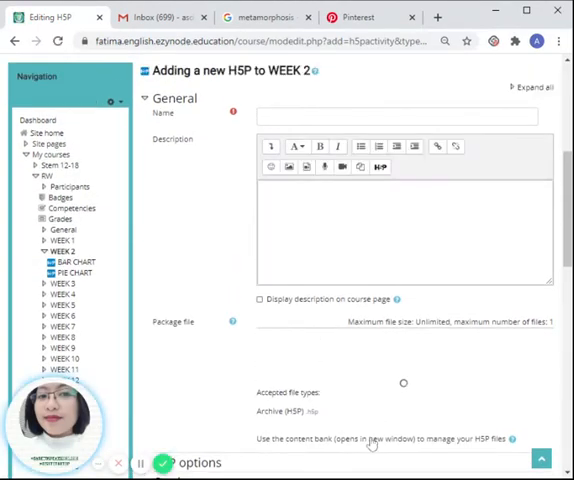
pyautogui.scroll(-3)
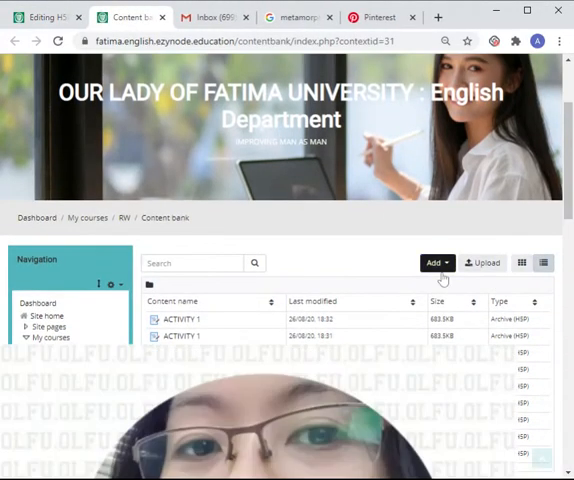
# Create a new Image Slider item from the content bank's Add menu.
pyautogui.click(436, 262)
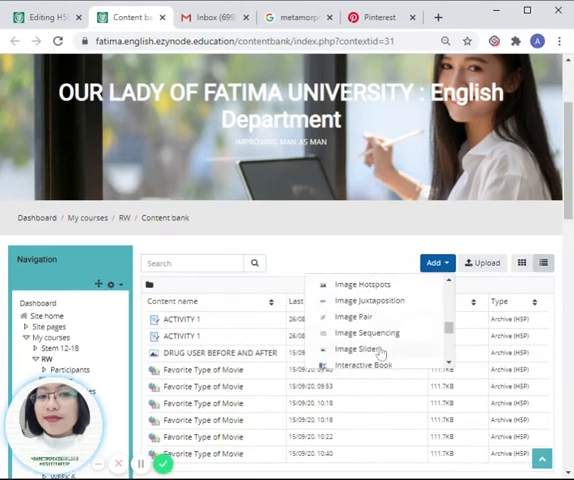
pyautogui.click(362, 348)
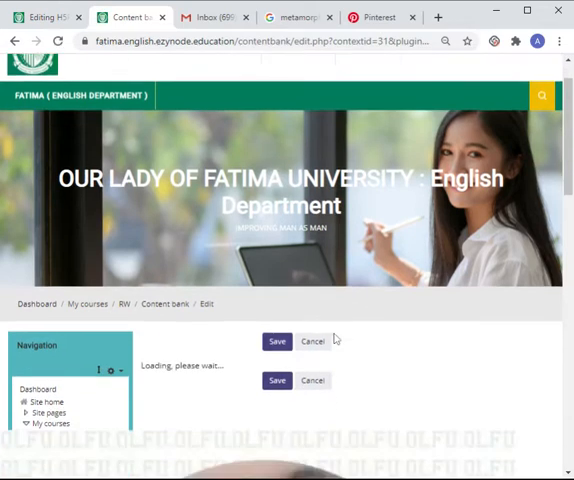
# Replace the first slide's default title with METAMORPHOSIS.
pyautogui.scroll(-3)
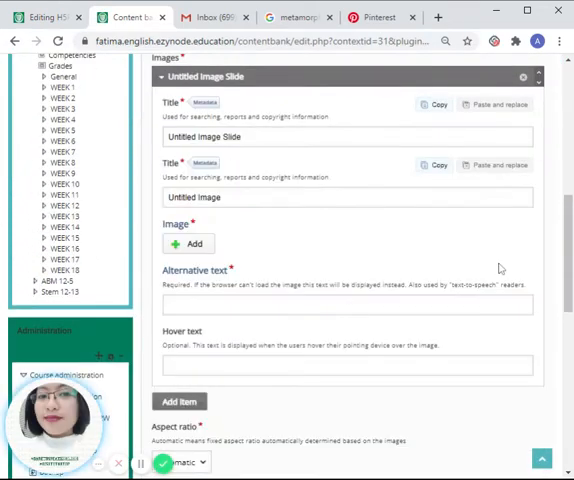
pyautogui.moveTo(388, 232)
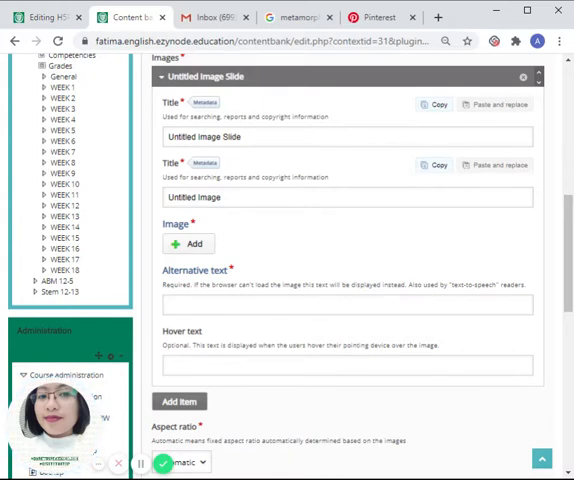
pyautogui.tripleClick(348, 136)
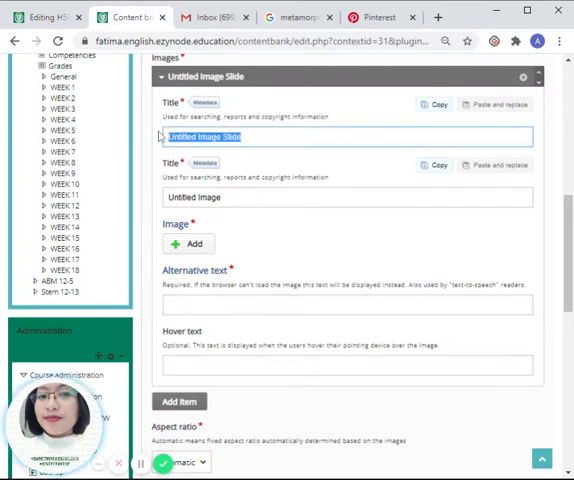
pyautogui.write('ME')
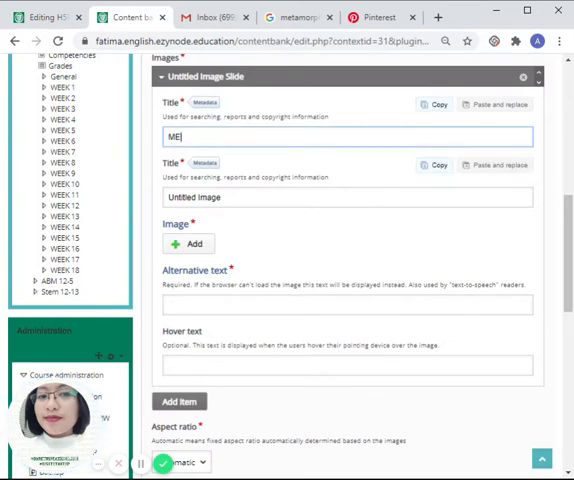
pyautogui.write('TAMOR')
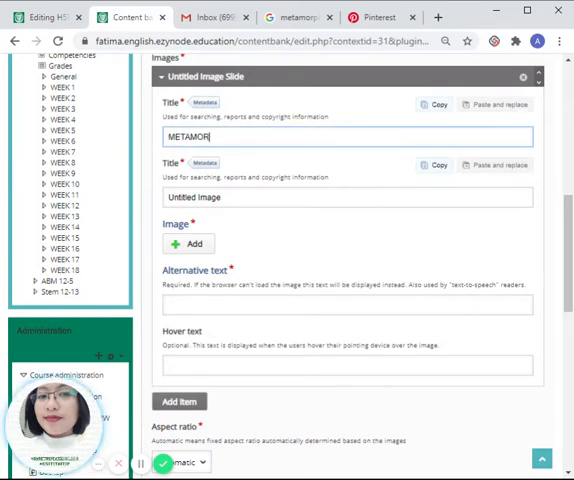
pyautogui.write('PHO')
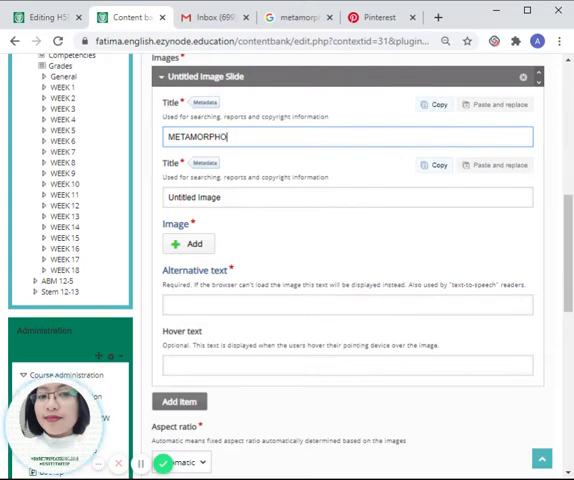
pyautogui.write('S')
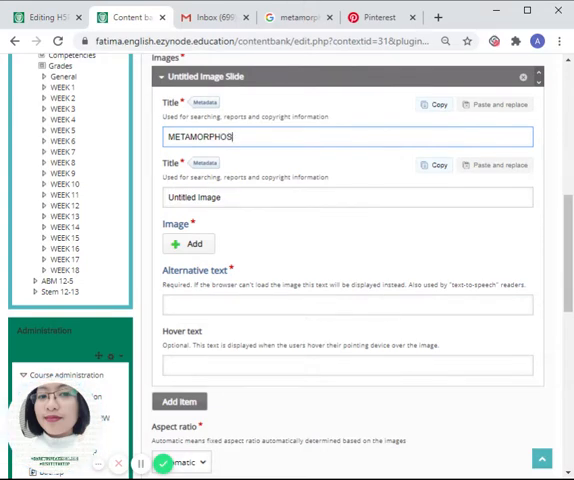
pyautogui.write('IS')
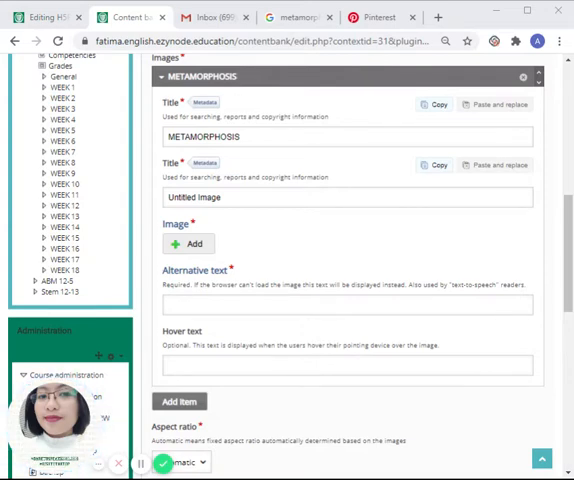
# Upload the first slide's image and give it alternative text STAGE 1.
pyautogui.click(188, 244)
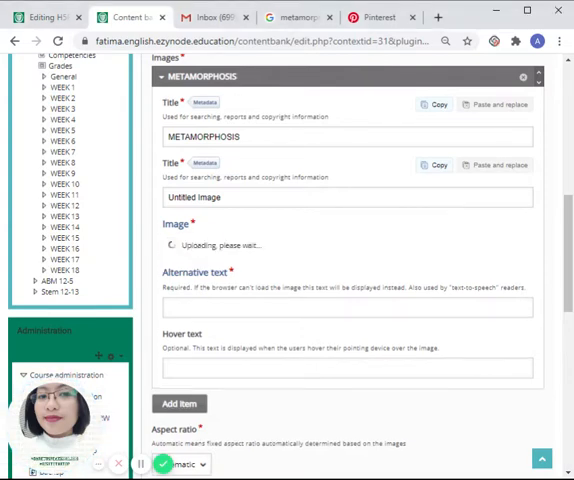
pyautogui.scroll(-3)
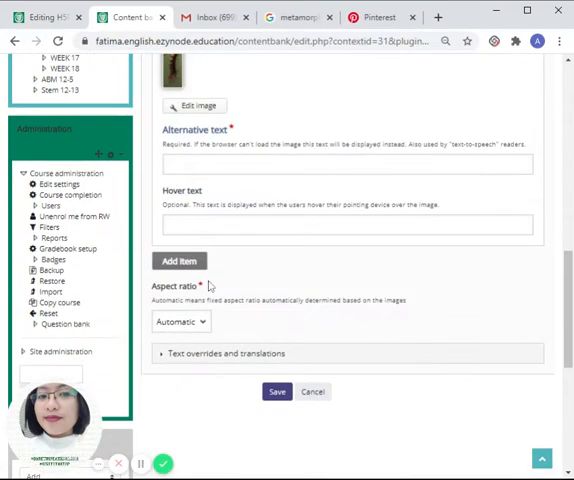
pyautogui.click(348, 164)
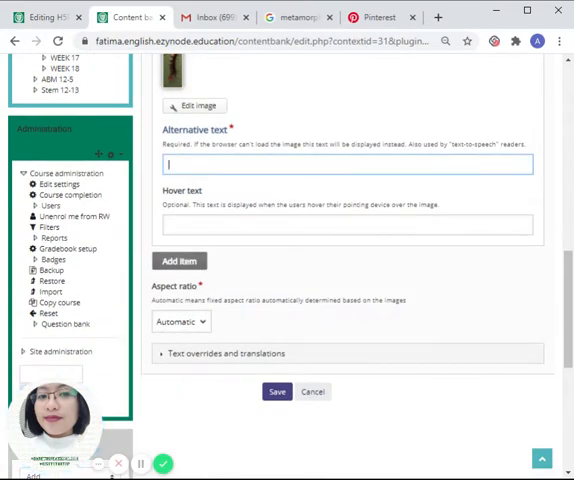
pyautogui.write('STAGE')
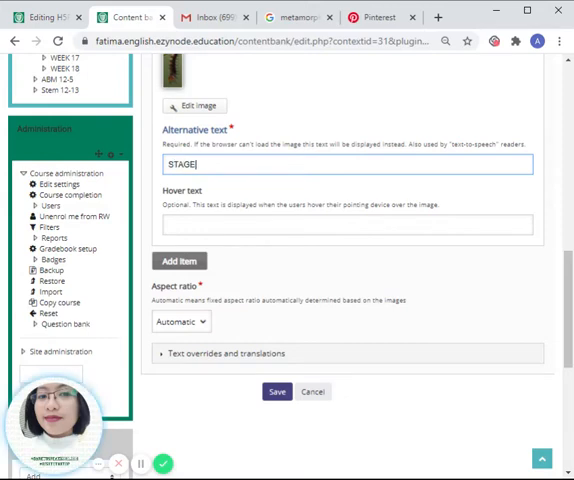
# Add a second slide with its image, then add a third blank slide.
pyautogui.click(178, 260)
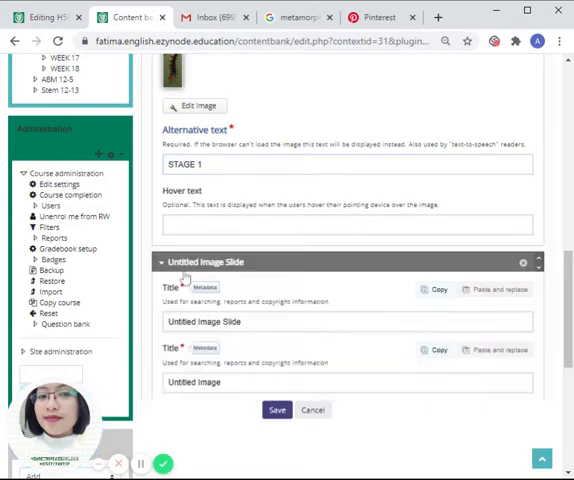
pyautogui.scroll(-3)
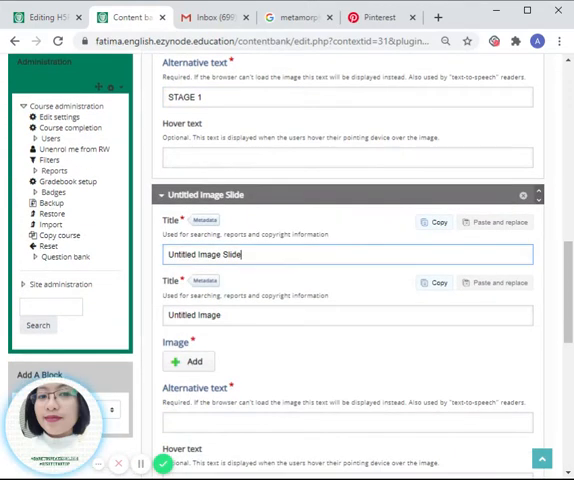
pyautogui.scroll(-3)
pyautogui.write('STAGE')
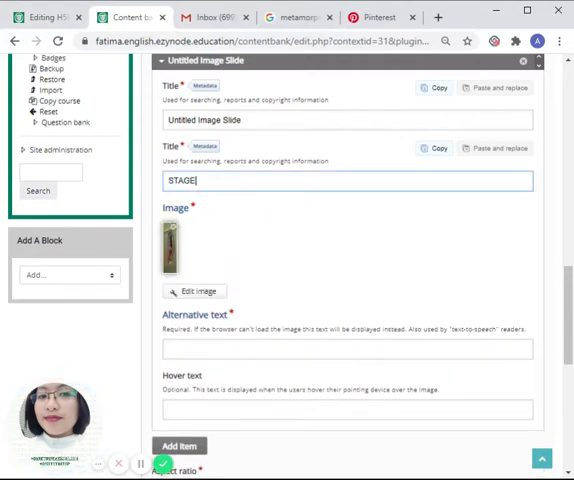
pyautogui.scroll(-3)
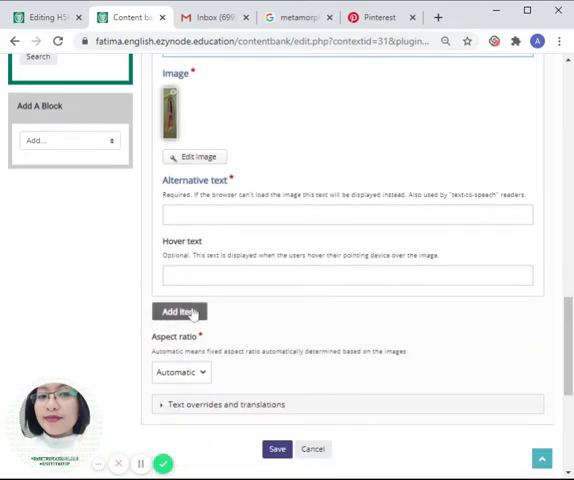
pyautogui.click(180, 310)
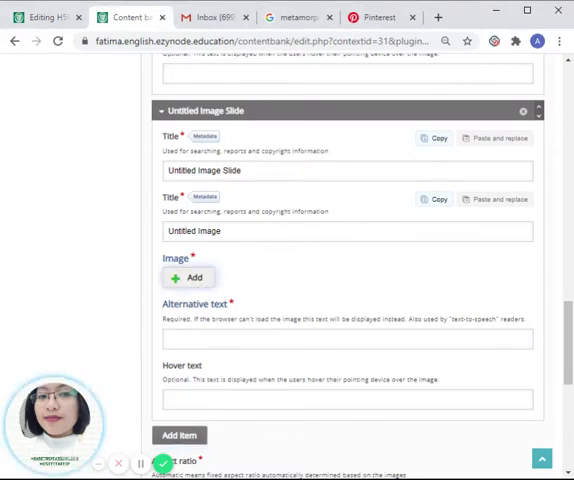
# Upload the third slide's image labelled STAGE 3 and add a fourth blank slide.
pyautogui.click(188, 276)
pyautogui.write('STAGE')
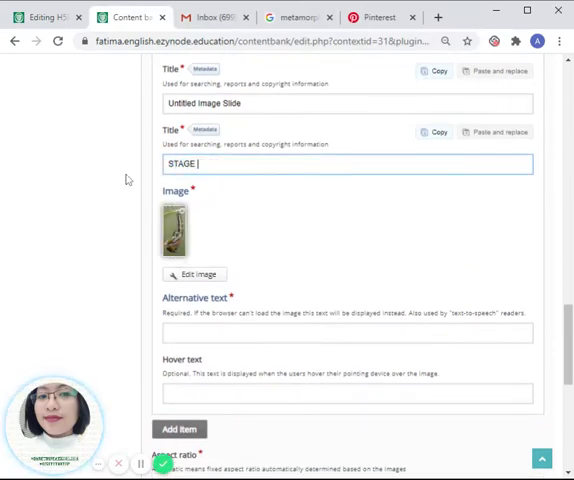
pyautogui.write('3')
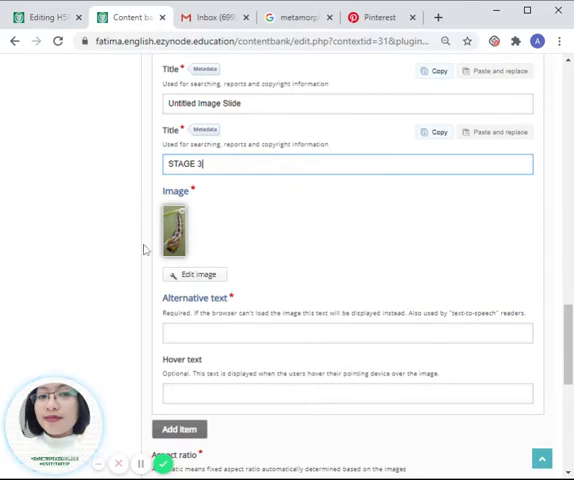
pyautogui.scroll(-3)
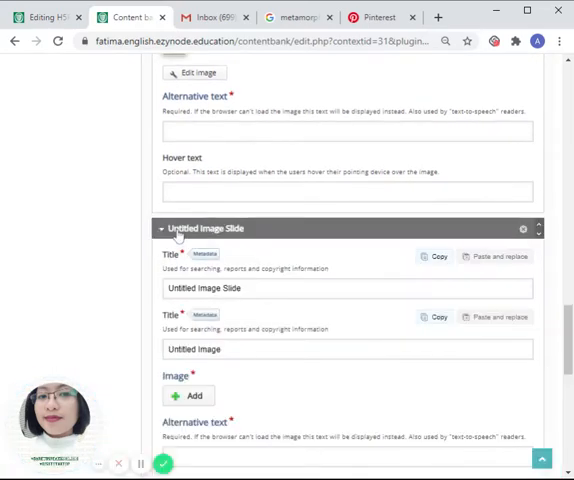
pyautogui.scroll(-3)
pyautogui.write('STAGE 3')
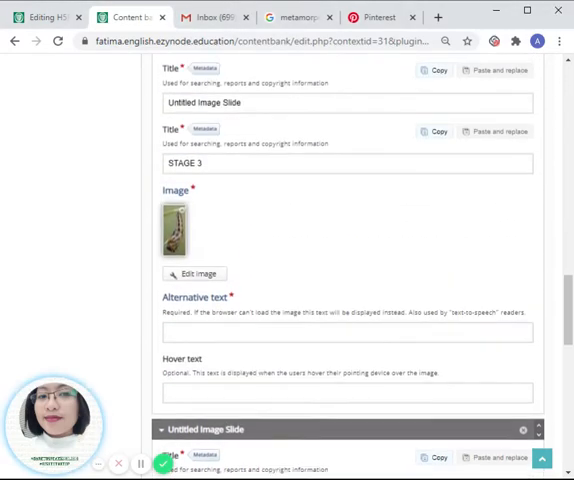
pyautogui.scroll(-3)
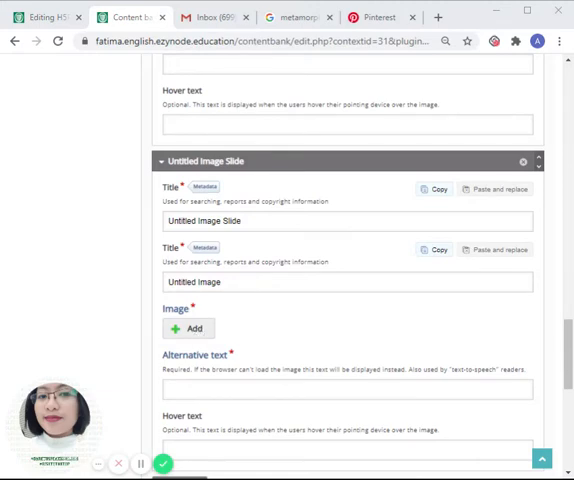
pyautogui.click(188, 328)
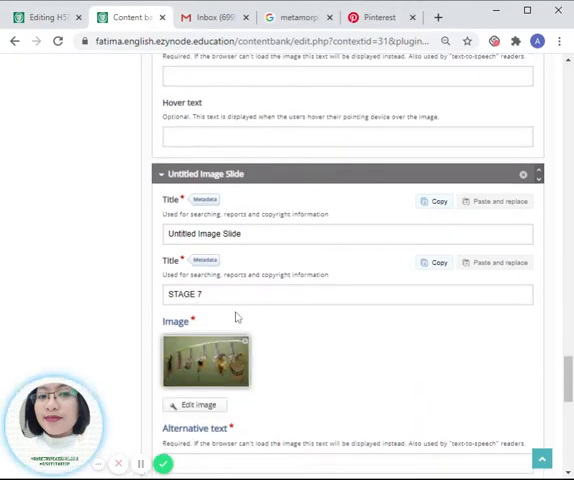
pyautogui.scroll(-3)
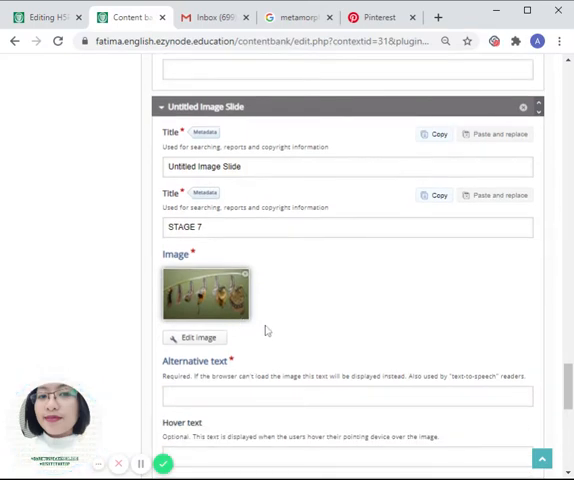
pyautogui.scroll(-3)
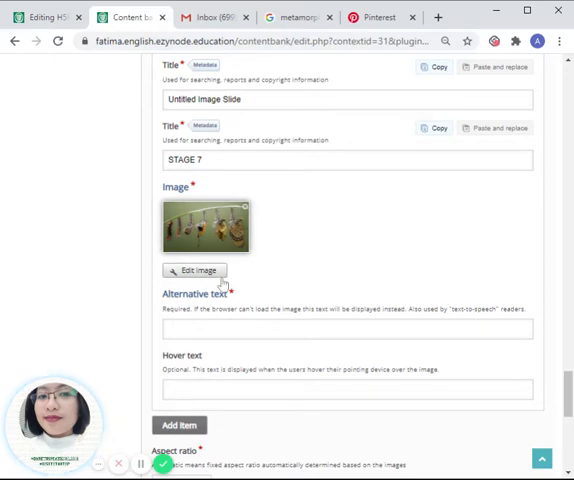
pyautogui.moveTo(260, 264)
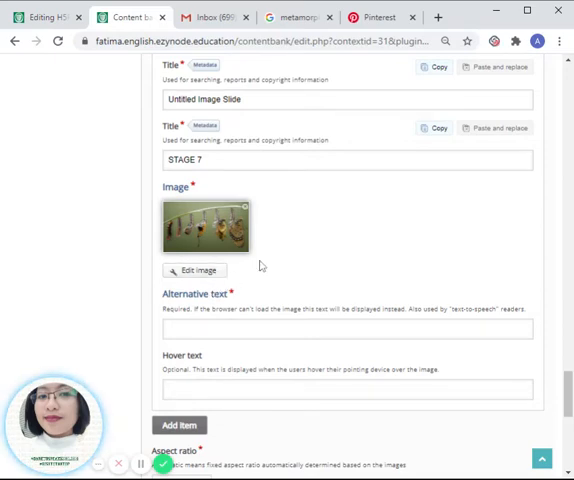
pyautogui.scroll(-3)
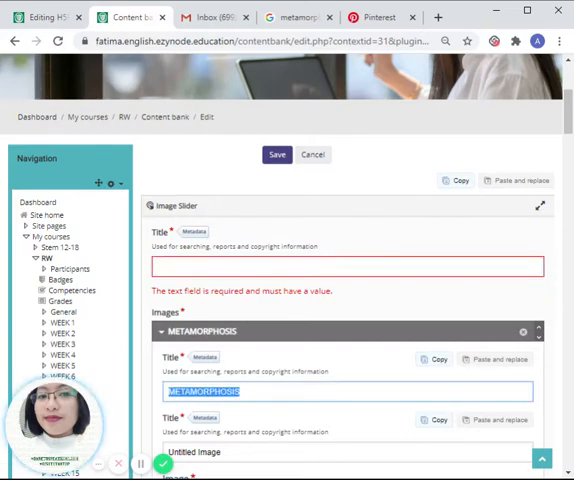
# Fill the slider's Title field with METAMORPHOSIS.
pyautogui.write('METAMORPHOSIS')
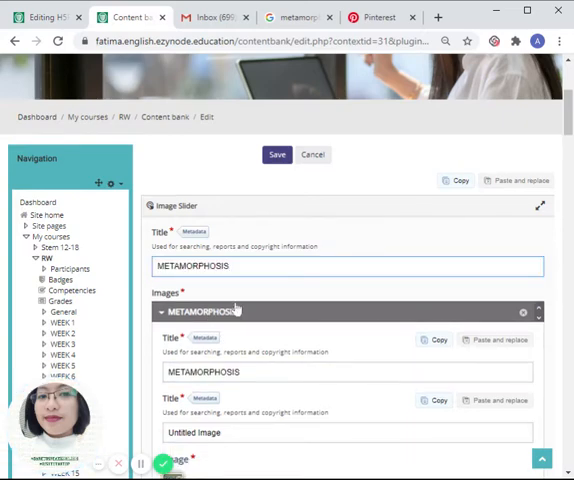
pyautogui.moveTo(240, 300)
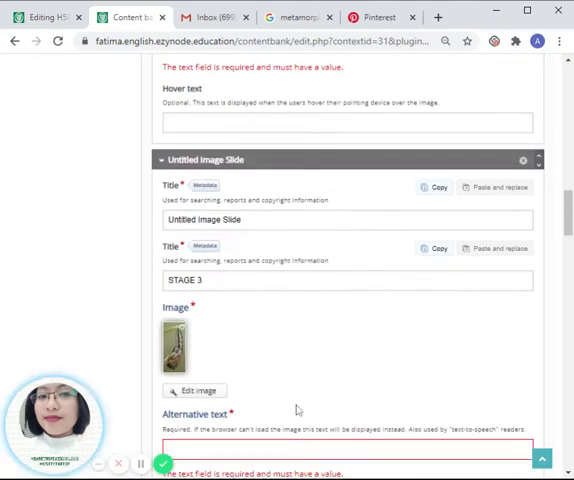
# Enter alternative text STAGE 2, STAGE 4 and STAGE 6 on the remaining butterfly slides.
pyautogui.scroll(-3)
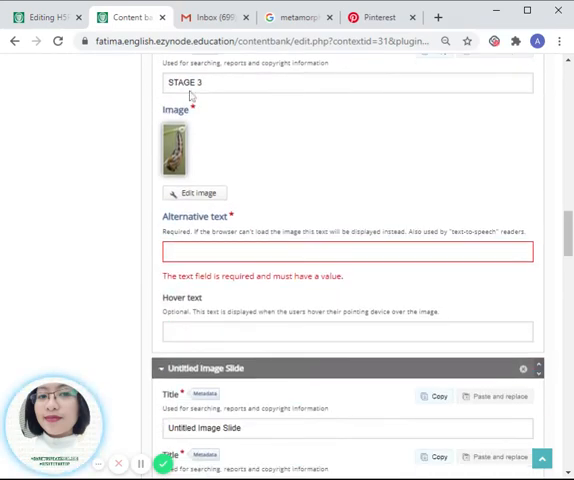
pyautogui.scroll(-3)
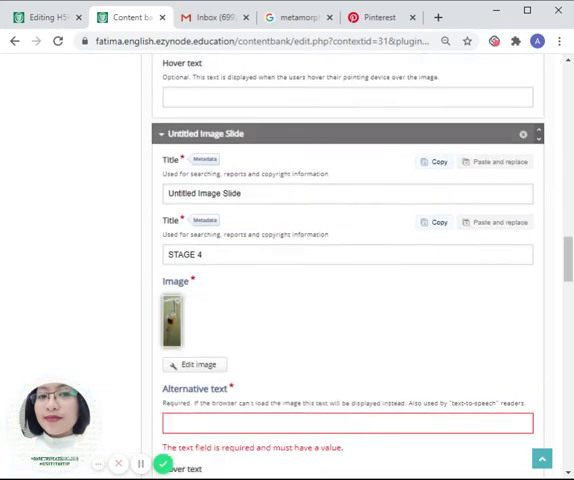
pyautogui.scroll(-3)
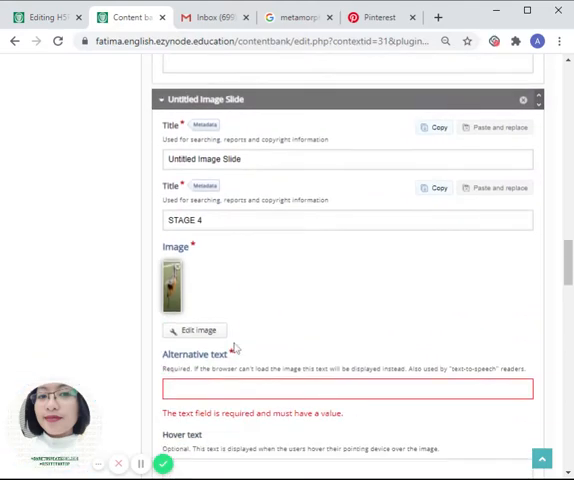
pyautogui.scroll(-3)
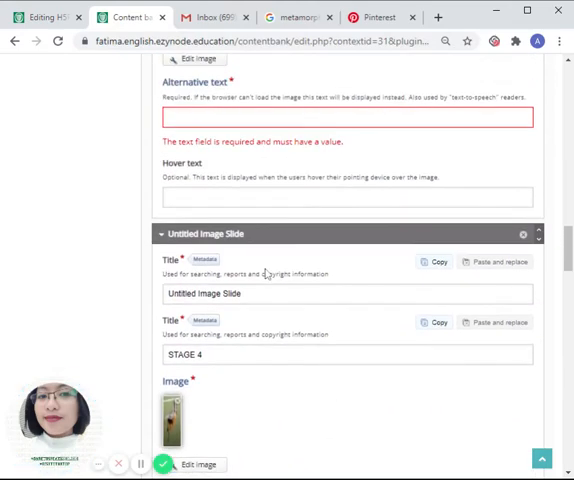
pyautogui.scroll(3)
pyautogui.write('STAGE 1')
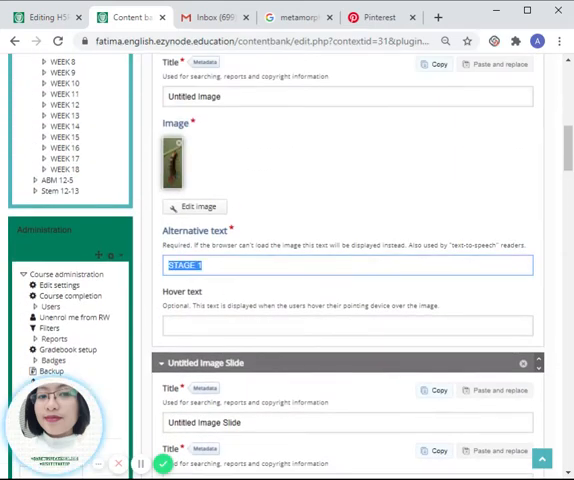
pyautogui.scroll(-3)
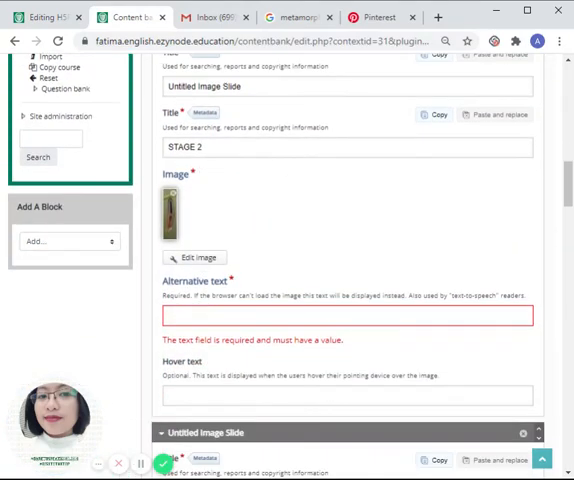
pyautogui.write('STAGE 2')
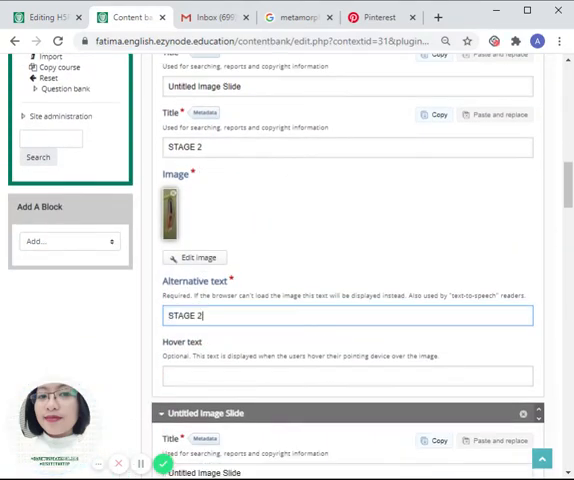
pyautogui.scroll(-3)
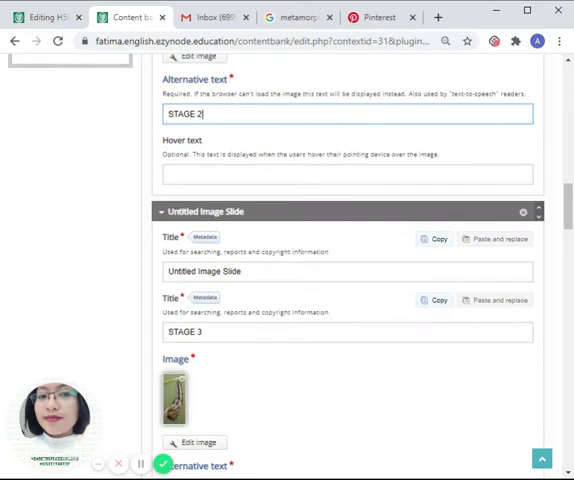
pyautogui.scroll(-3)
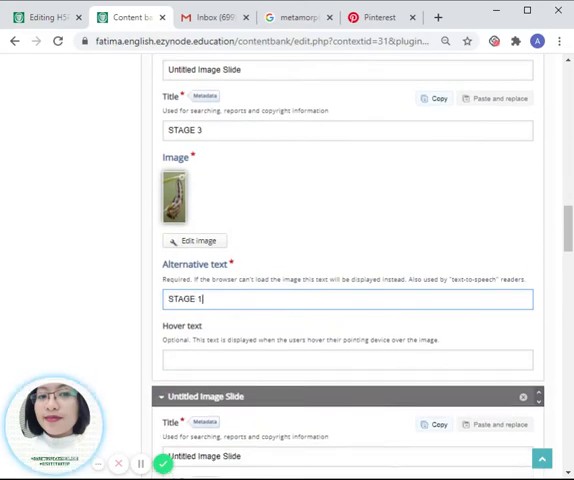
pyautogui.scroll(-3)
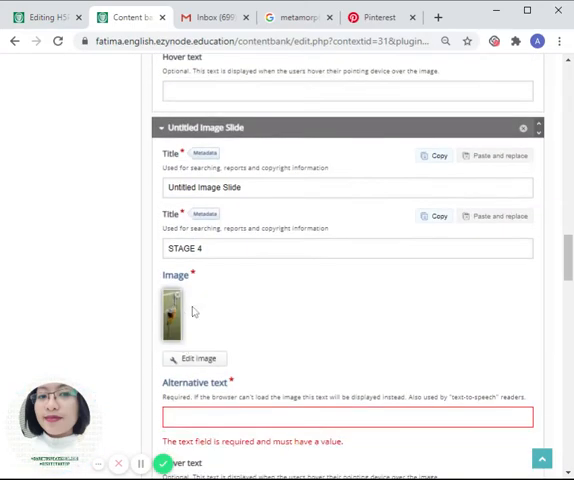
pyautogui.write('STAGE 4')
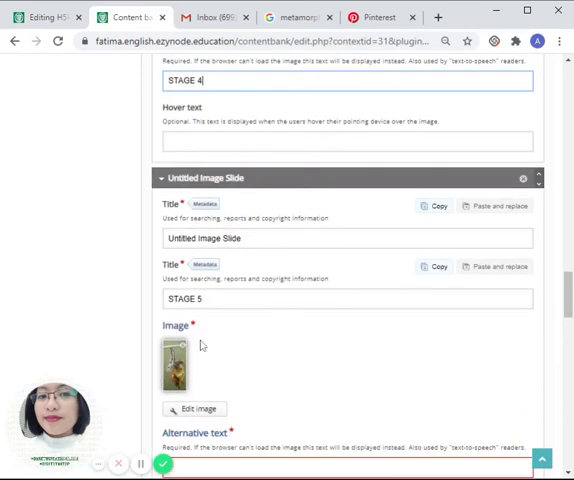
pyautogui.scroll(-3)
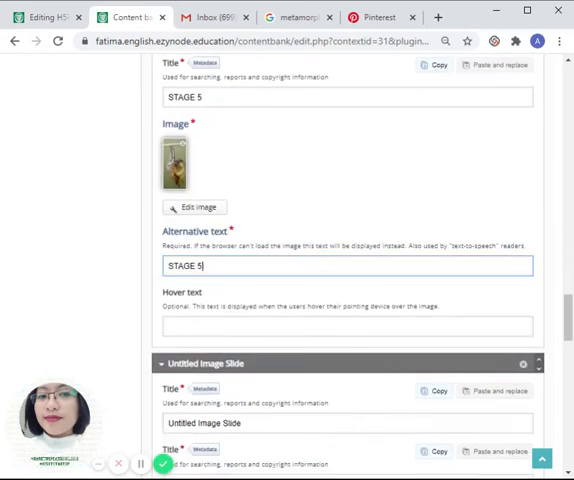
pyautogui.scroll(-3)
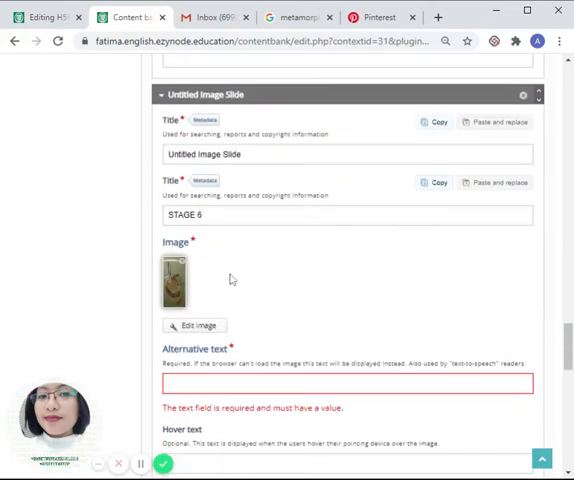
pyautogui.write('STAGE 6')
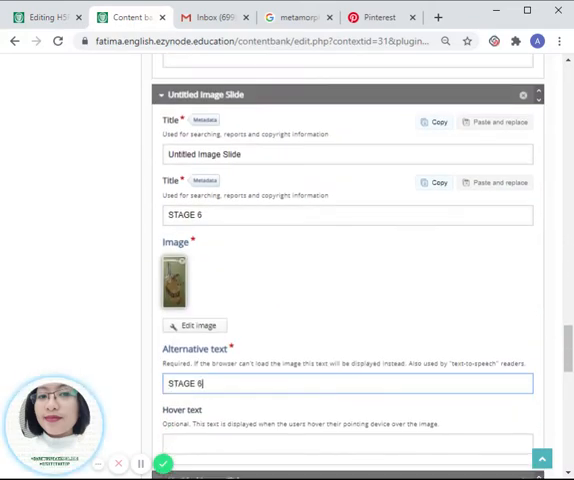
pyautogui.scroll(-3)
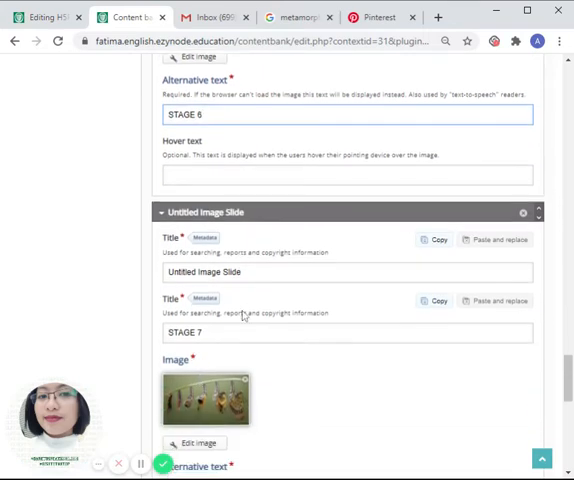
pyautogui.scroll(-3)
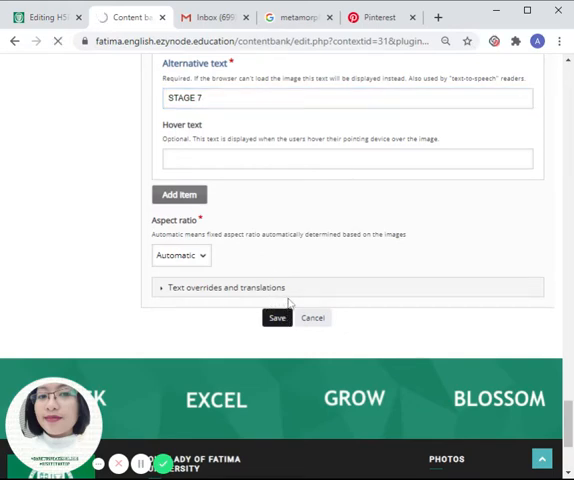
# Save the METAMORPHOSIS slider to the content bank and view its item page.
pyautogui.click(276, 316)
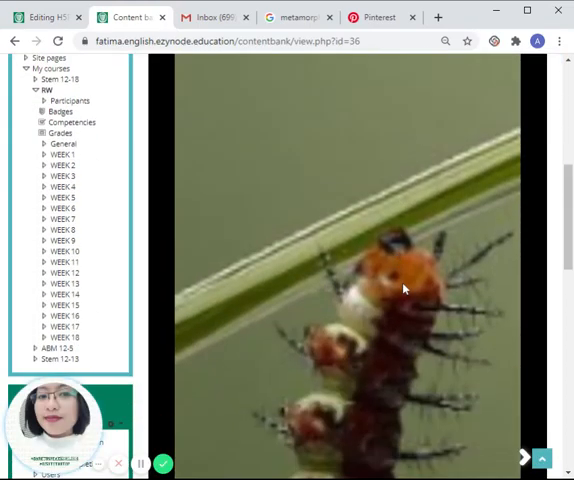
pyautogui.scroll(-3)
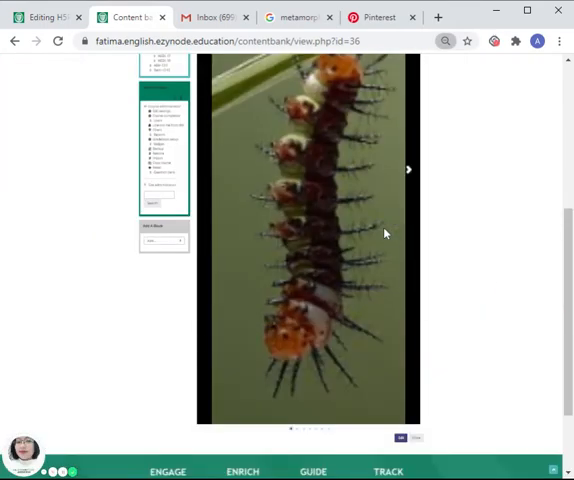
pyautogui.scroll(3)
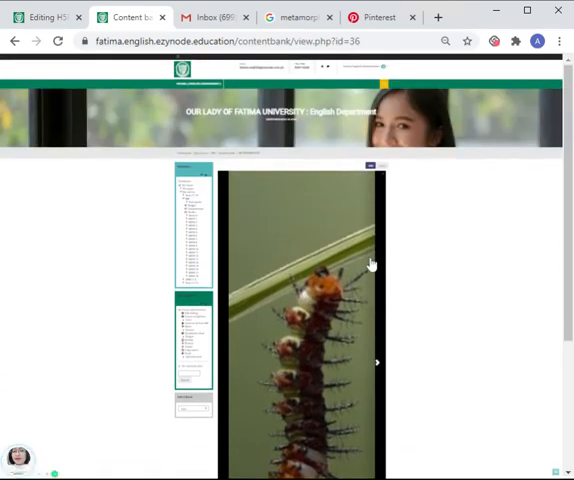
pyautogui.scroll(-3)
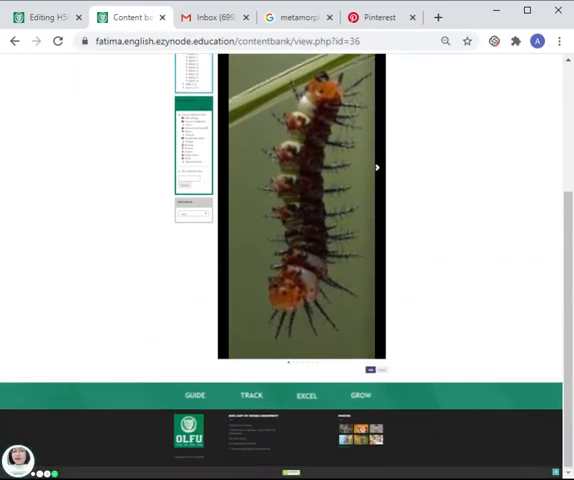
pyautogui.scroll(3)
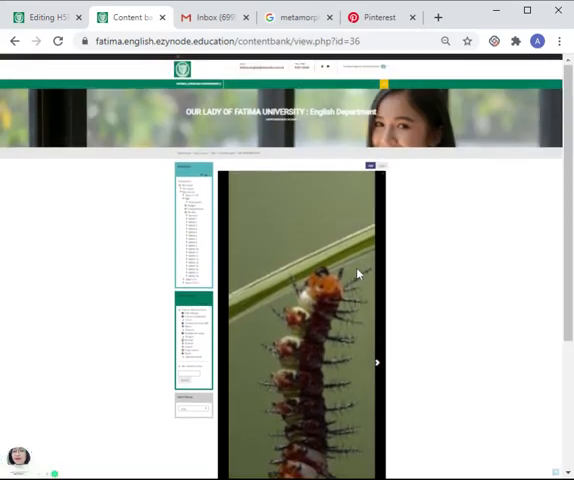
pyautogui.scroll(-3)
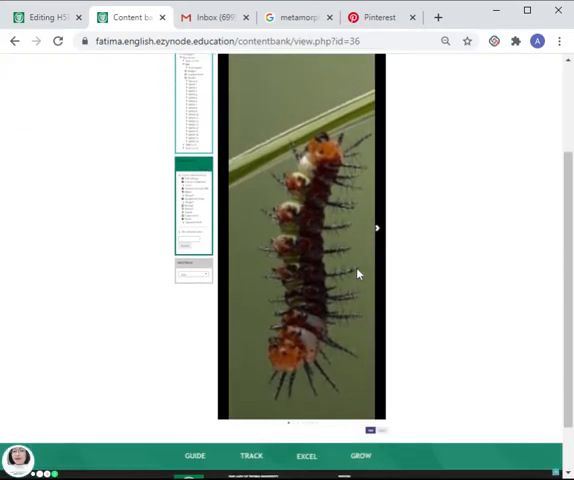
# Step through the slider's chrysalis and butterfly slides in the preview, then return to the course page.
pyautogui.click(376, 228)
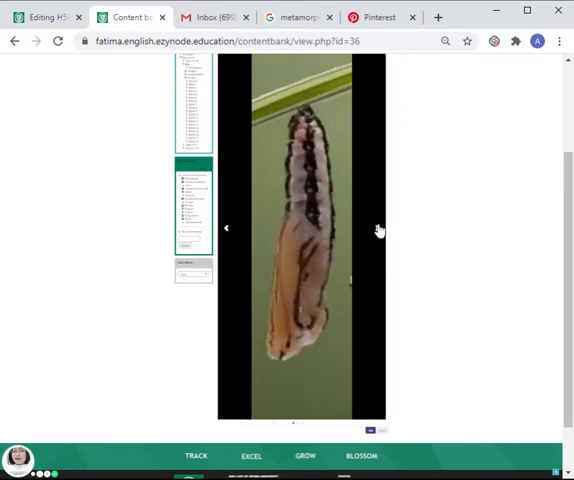
pyautogui.click(378, 230)
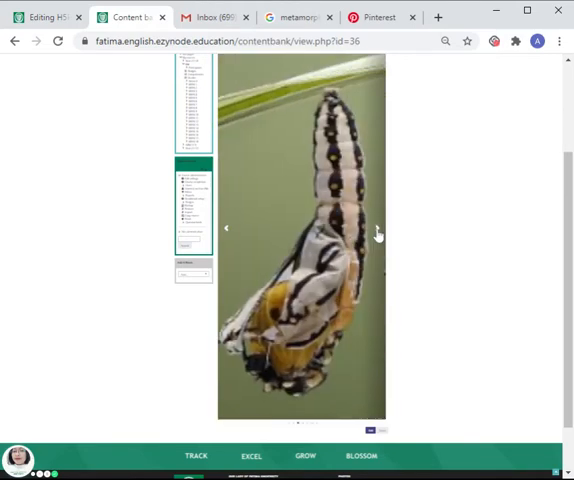
pyautogui.click(380, 228)
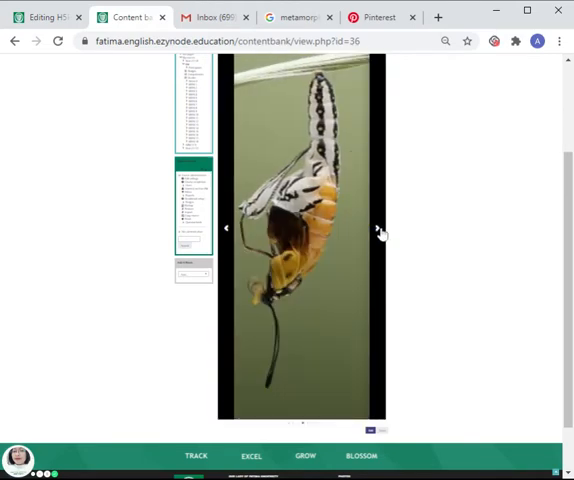
pyautogui.click(380, 228)
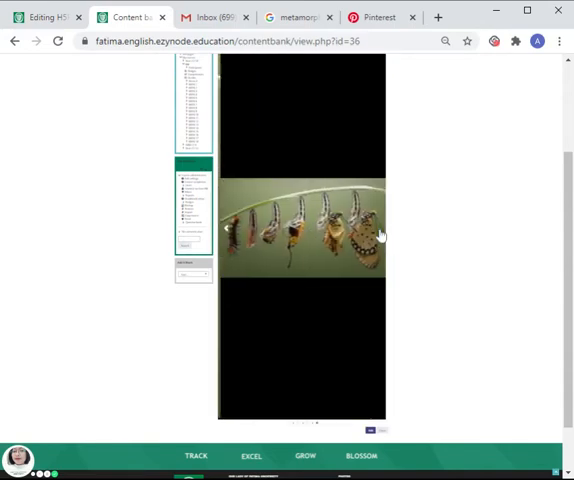
pyautogui.scroll(-3)
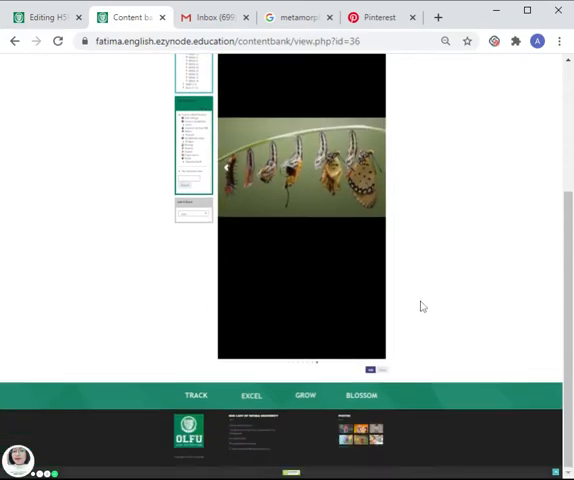
pyautogui.scroll(3)
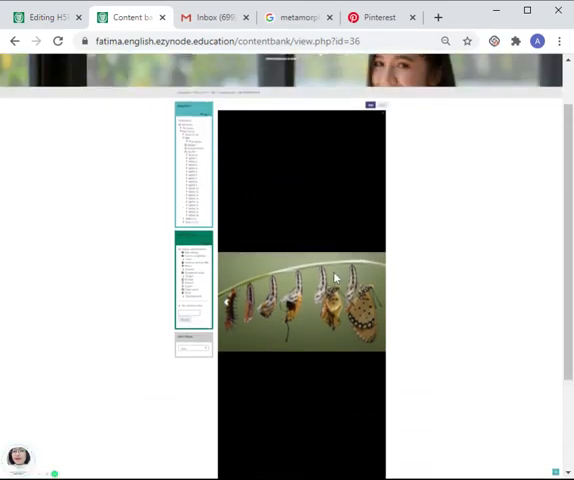
pyautogui.scroll(-3)
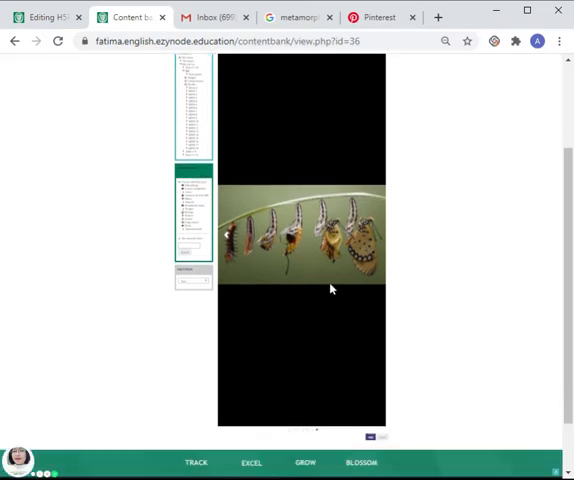
pyautogui.scroll(3)
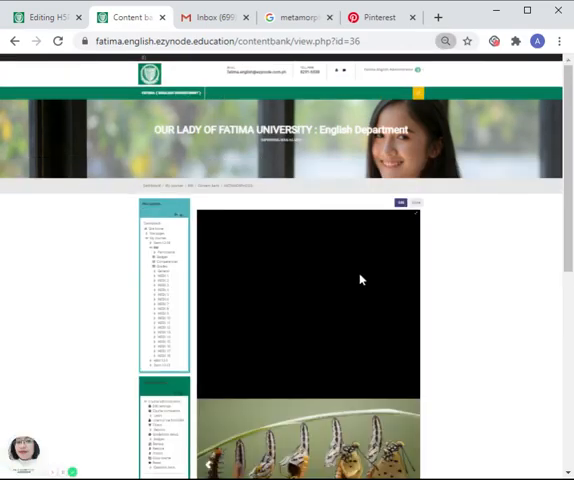
pyautogui.scroll(-3)
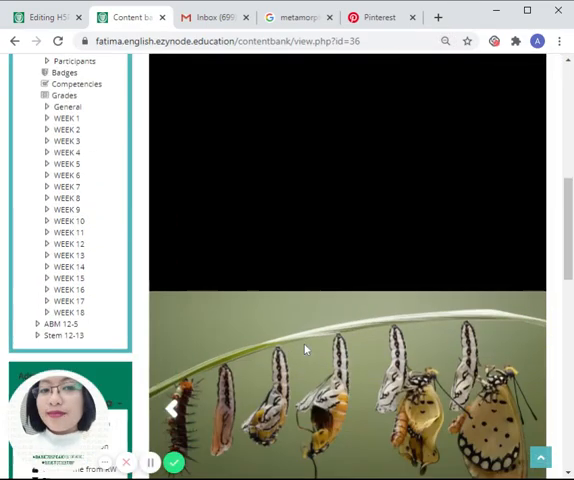
pyautogui.scroll(-3)
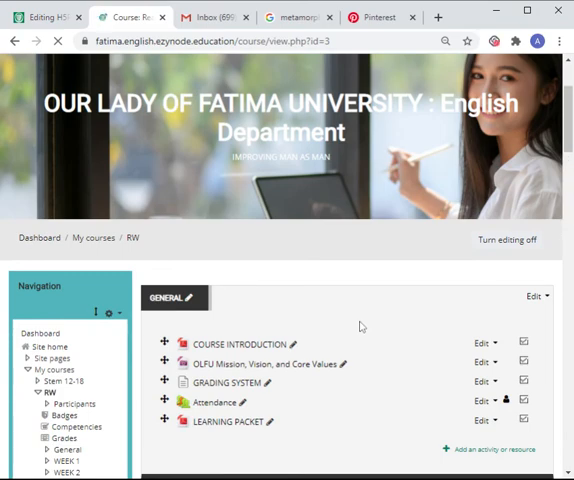
# Start a new H5P activity in Week 2 from 'Add an activity or resource'.
pyautogui.scroll(-3)
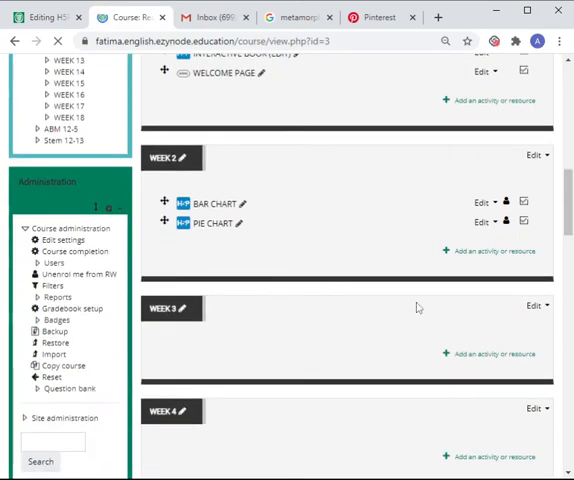
pyautogui.moveTo(420, 320)
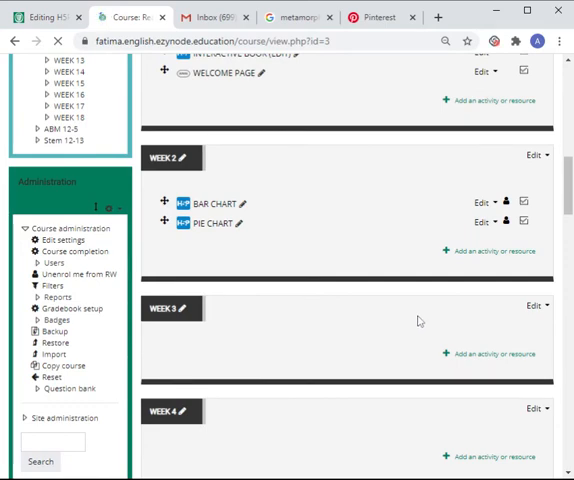
pyautogui.scroll(-3)
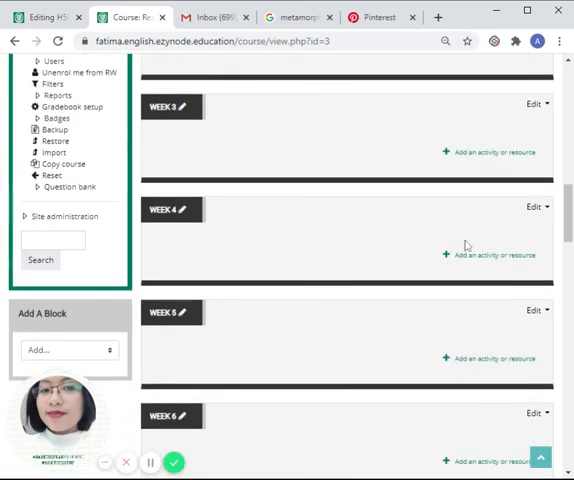
pyautogui.scroll(3)
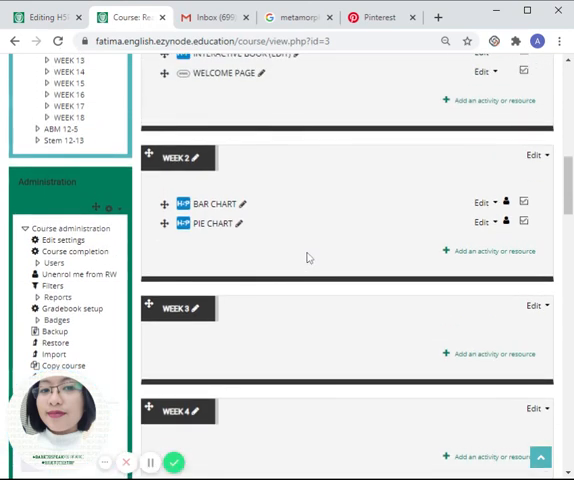
pyautogui.moveTo(482, 252)
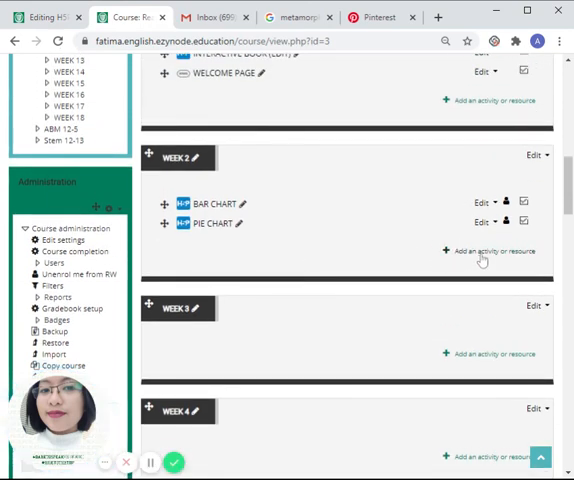
pyautogui.click(484, 252)
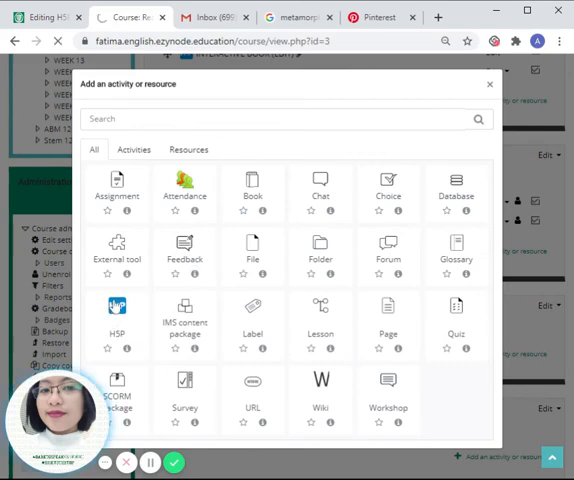
pyautogui.click(116, 308)
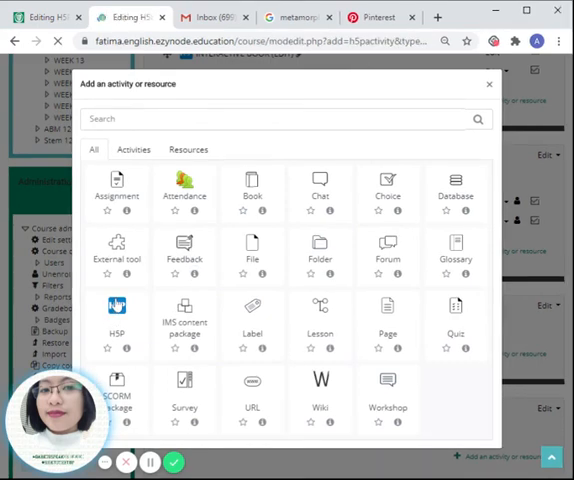
pyautogui.click(116, 310)
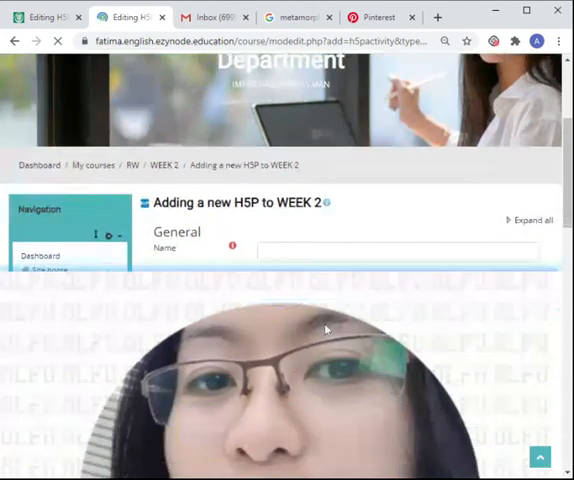
# Attach METAMORPHOSIS from the content bank as the activity's package file.
pyautogui.scroll(-3)
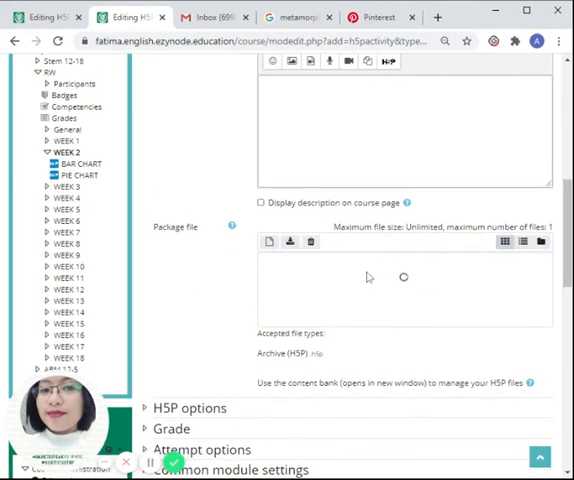
pyautogui.click(264, 242)
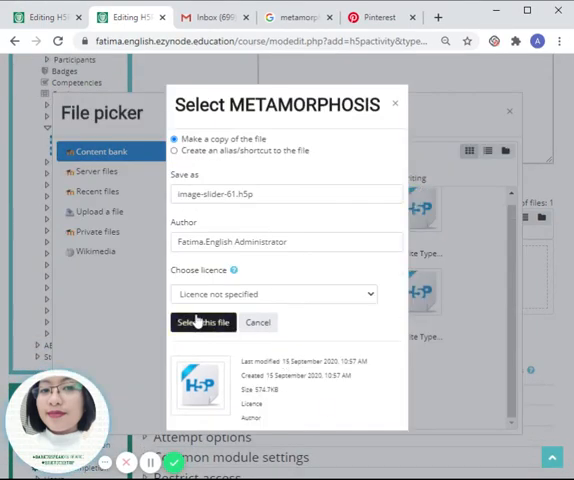
pyautogui.click(200, 322)
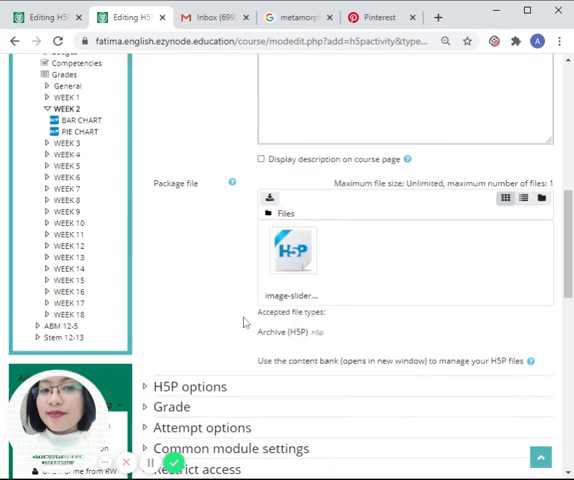
pyautogui.scroll(3)
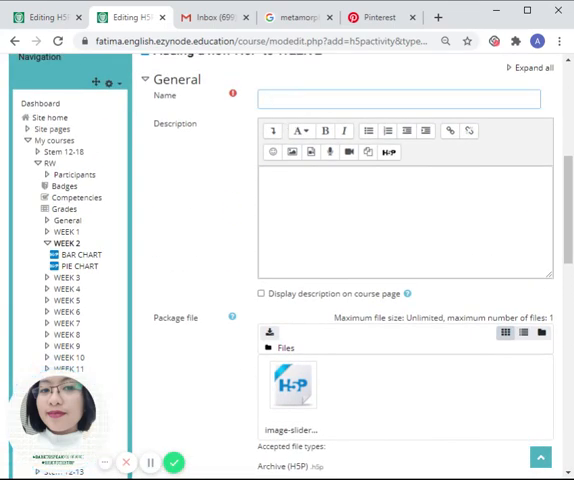
# Name the activity IMAGE SLIDER and expand Grade and further sections to review settings.
pyautogui.write('M')
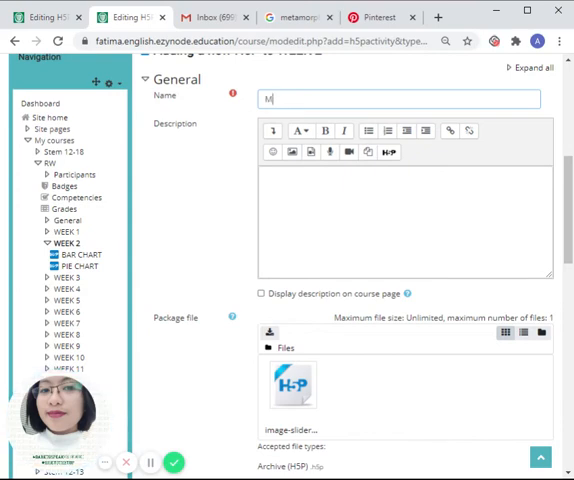
pyautogui.write('image')
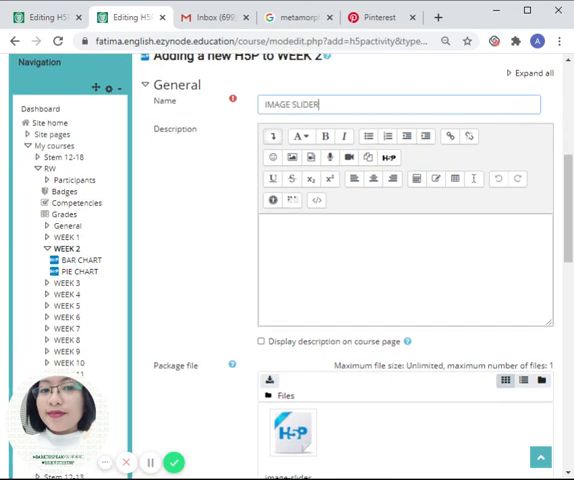
pyautogui.scroll(-3)
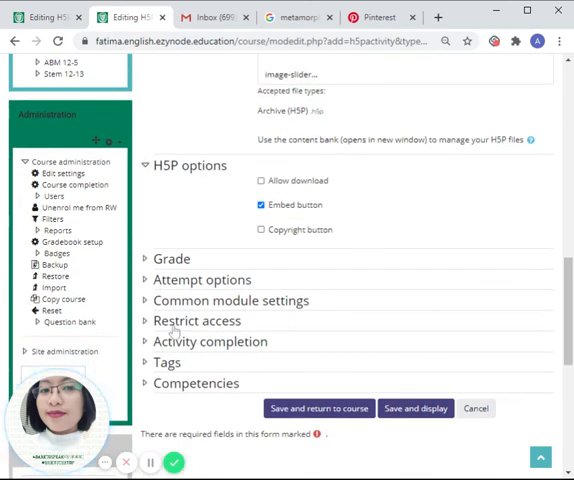
pyautogui.click(172, 258)
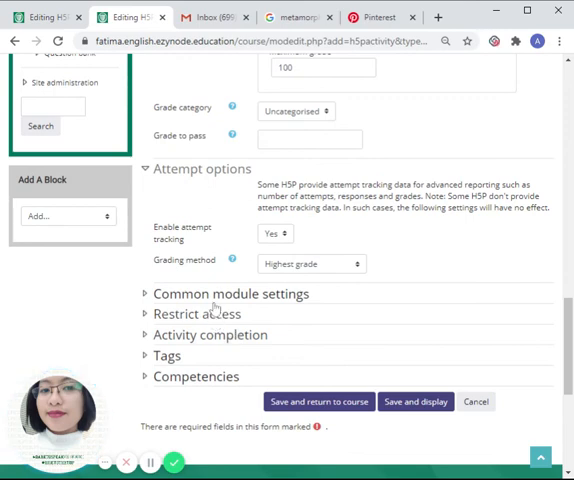
pyautogui.click(240, 292)
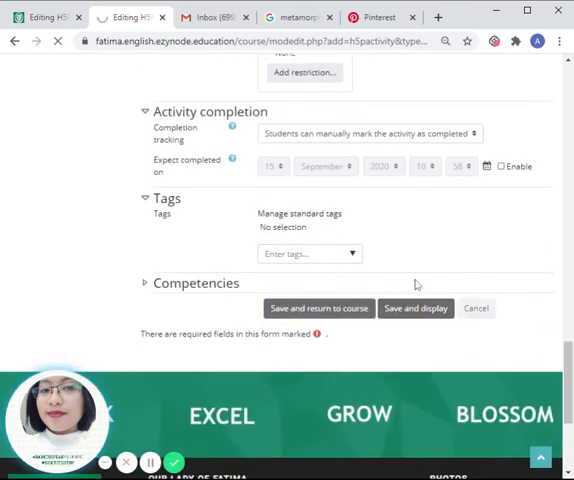
pyautogui.moveTo(440, 256)
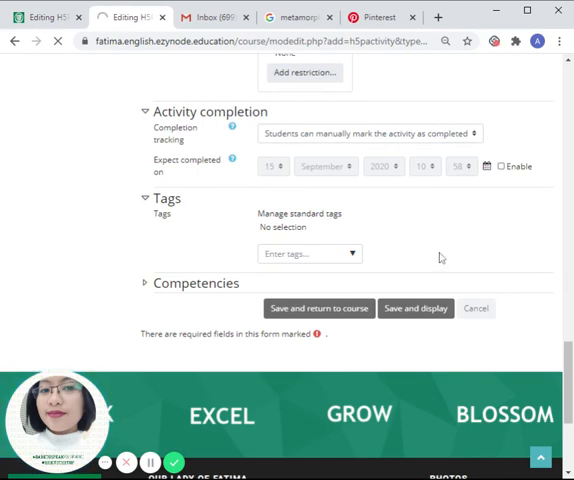
# Save and display the IMAGE SLIDER activity, viewing the butterfly slider in Week 2.
pyautogui.click(416, 308)
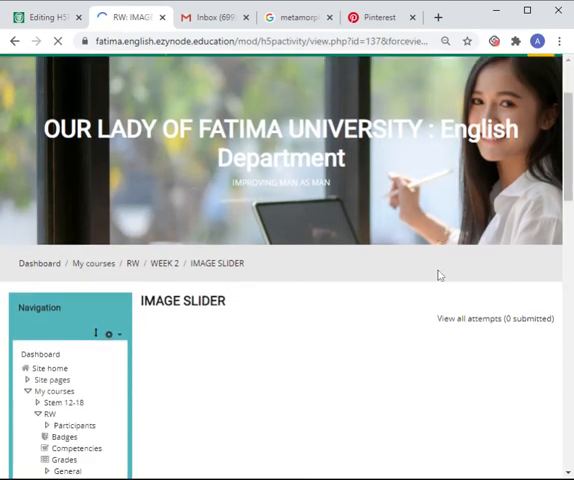
pyautogui.scroll(-3)
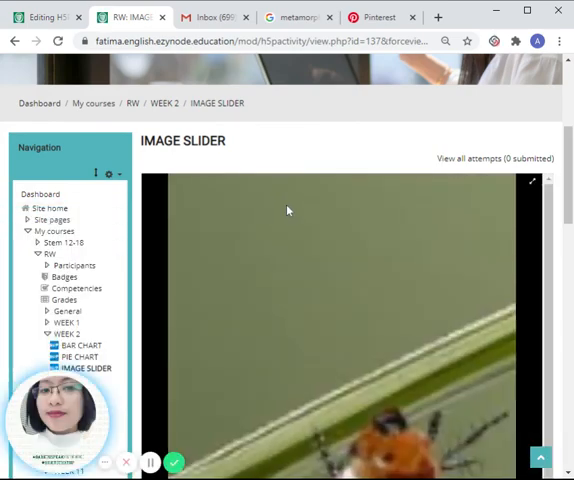
pyautogui.scroll(3)
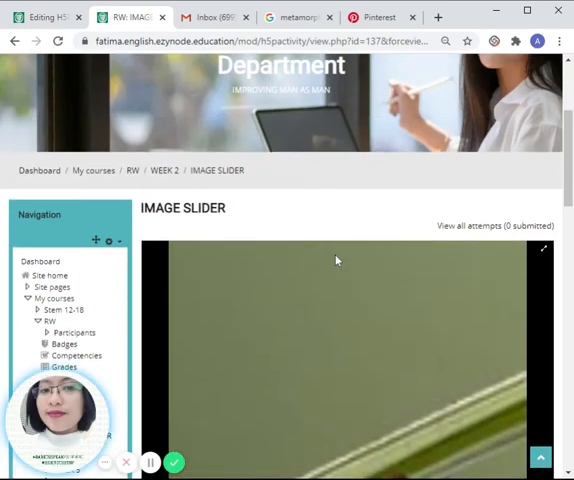